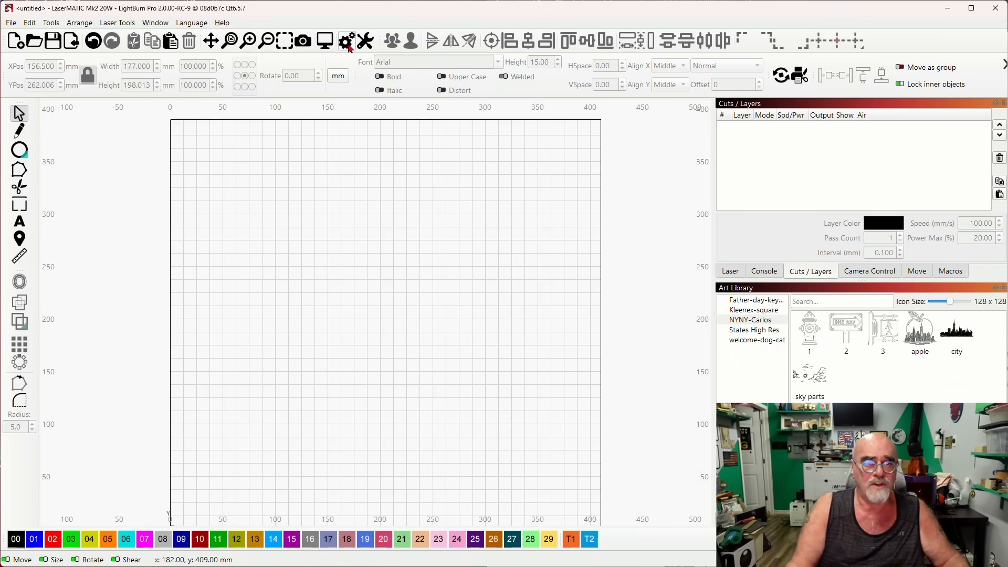
Show the Display settings and toggle Enable High DPI Scaling off, then back on.
{"action": "left_click", "coordinate": [346, 41]}
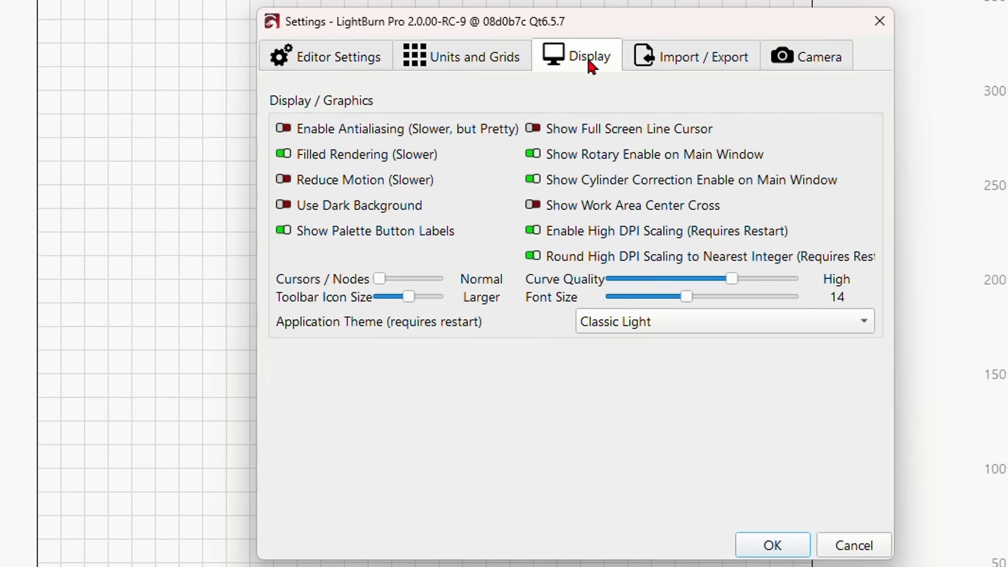
{"action": "mouse_move", "coordinate": [537, 256]}
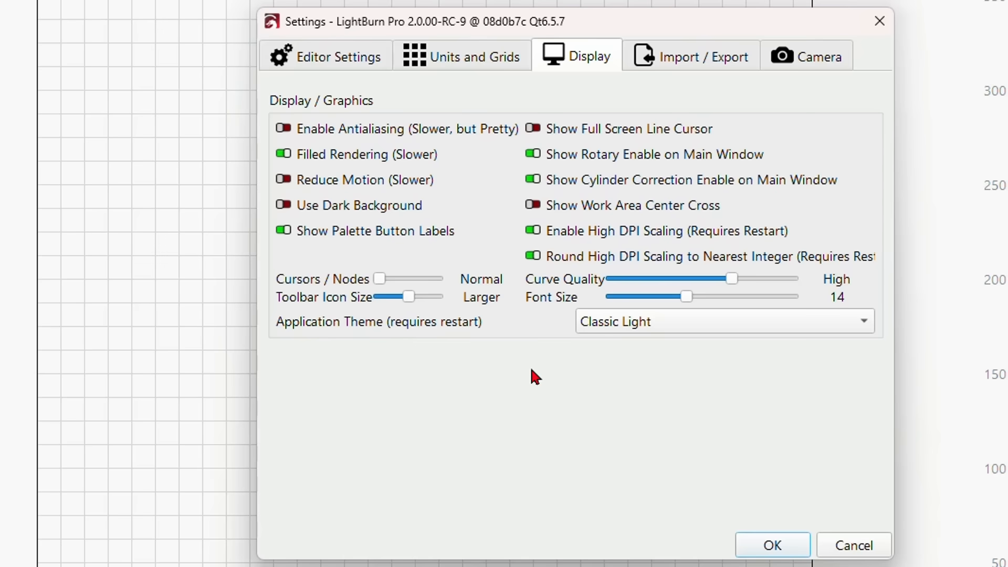
{"action": "left_click", "coordinate": [533, 230]}
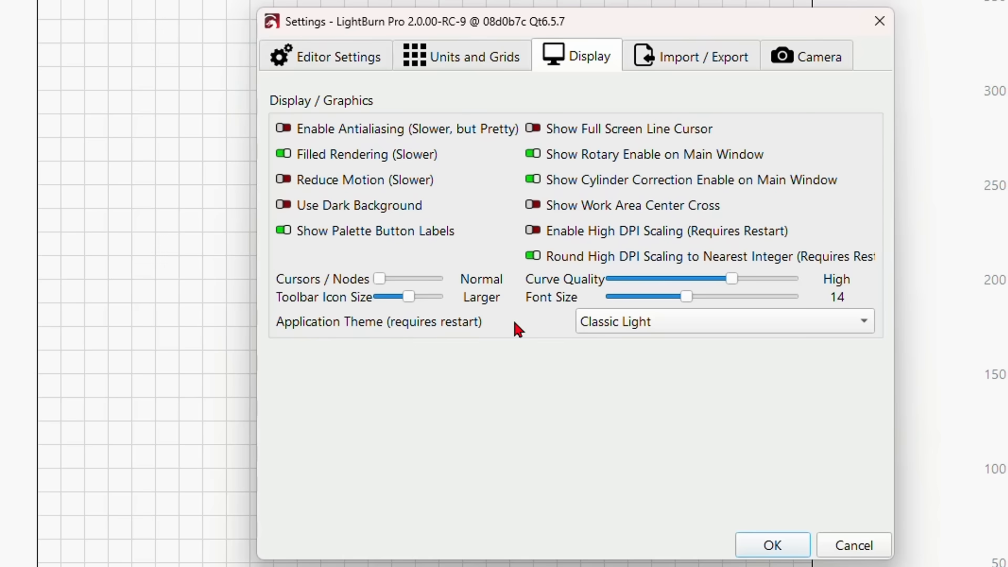
{"action": "mouse_move", "coordinate": [568, 375]}
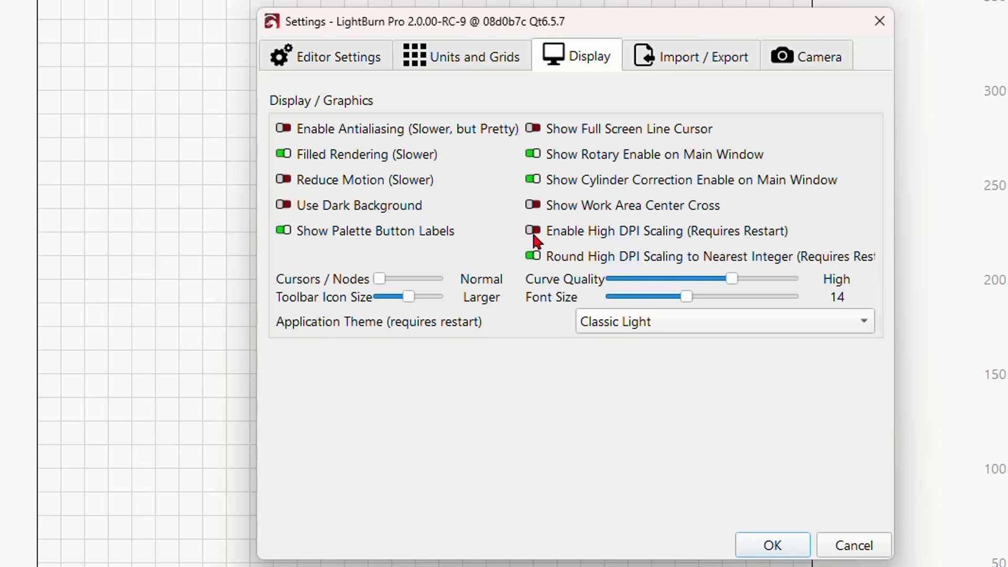
{"action": "left_click", "coordinate": [532, 231]}
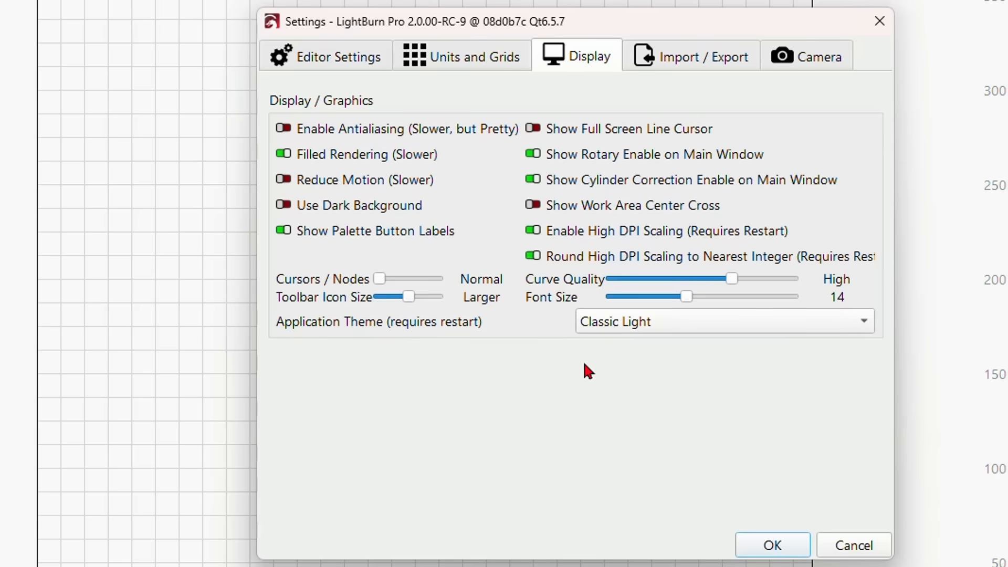
{"action": "mouse_move", "coordinate": [503, 329]}
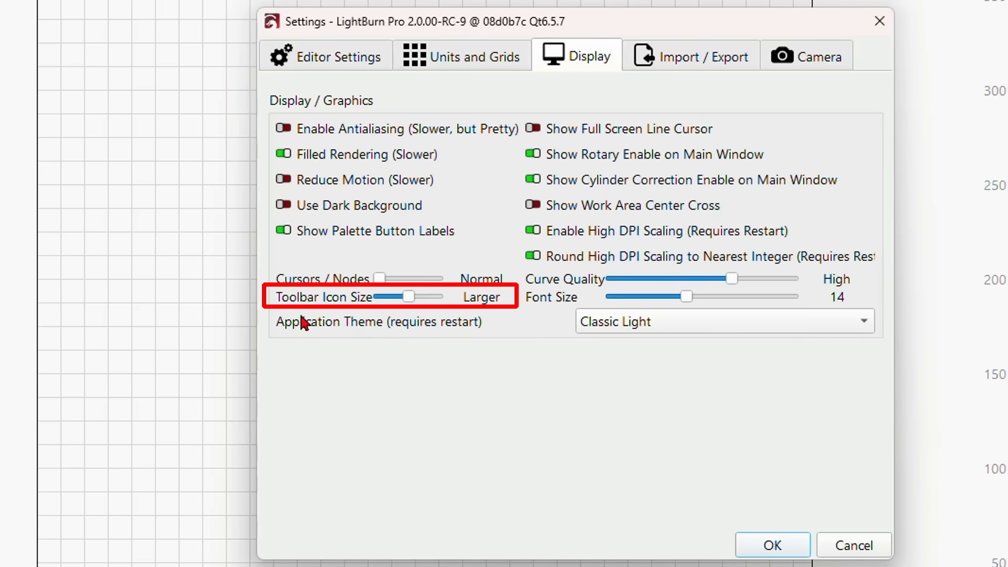
{"action": "mouse_move", "coordinate": [346, 317]}
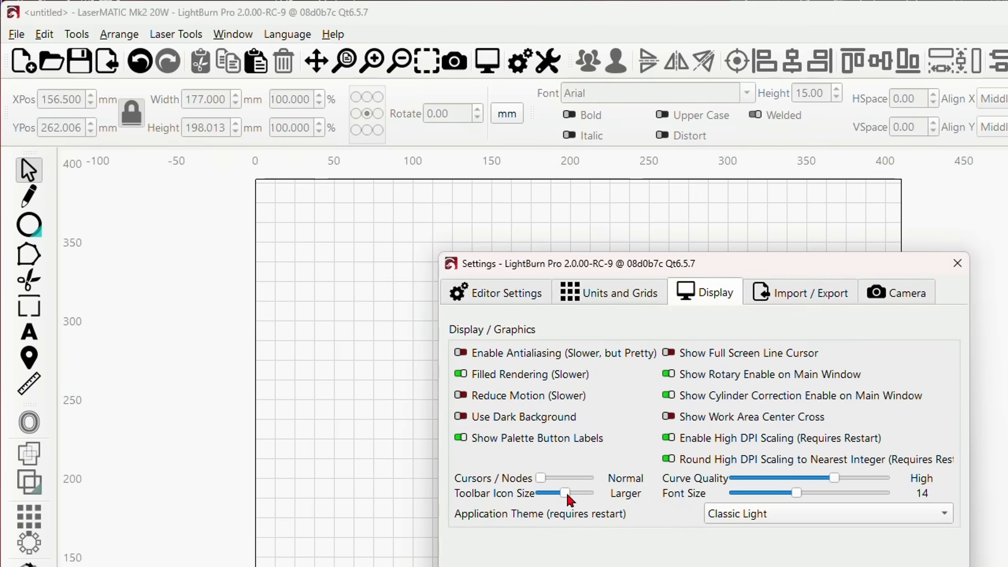
{"action": "left_click_drag", "start_coordinate": [566, 494], "coordinate": [557, 493]}
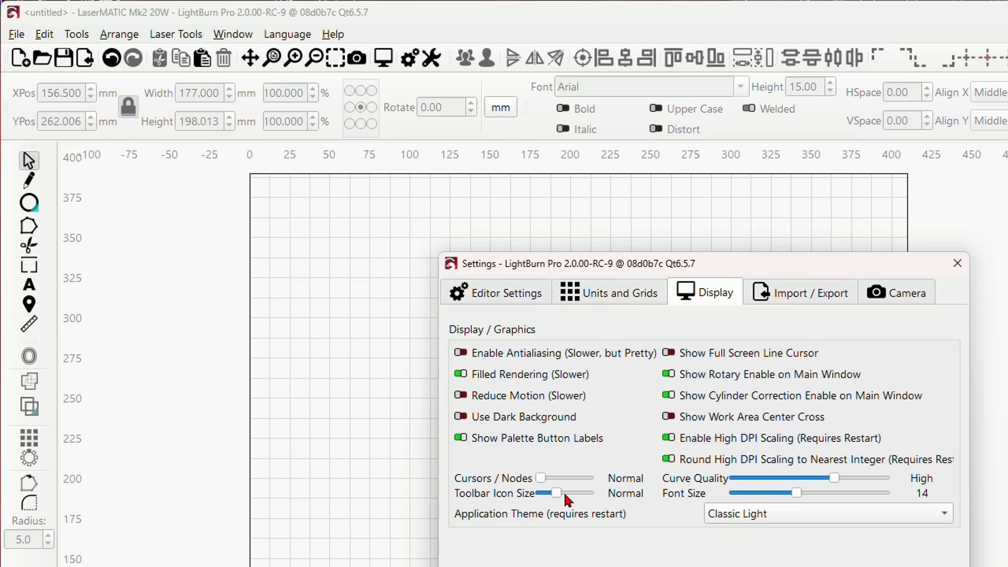
{"action": "left_click_drag", "start_coordinate": [555, 493], "coordinate": [565, 492]}
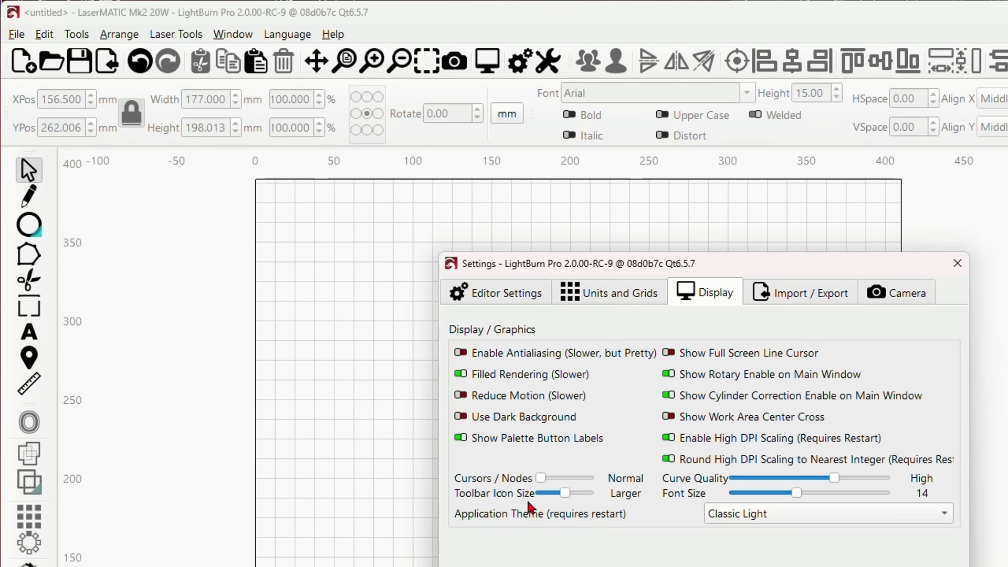
{"action": "mouse_move", "coordinate": [576, 485]}
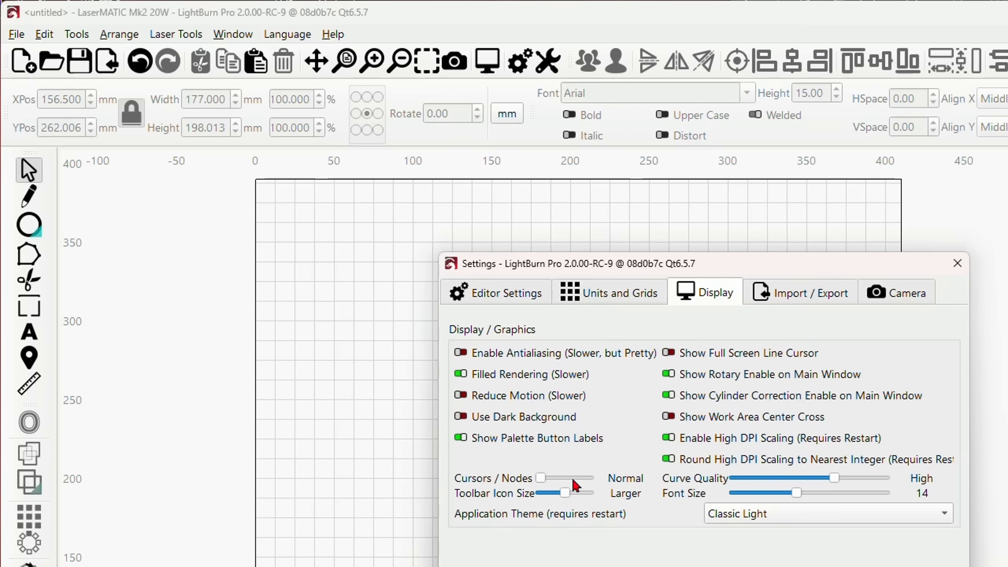
{"action": "mouse_move", "coordinate": [687, 474]}
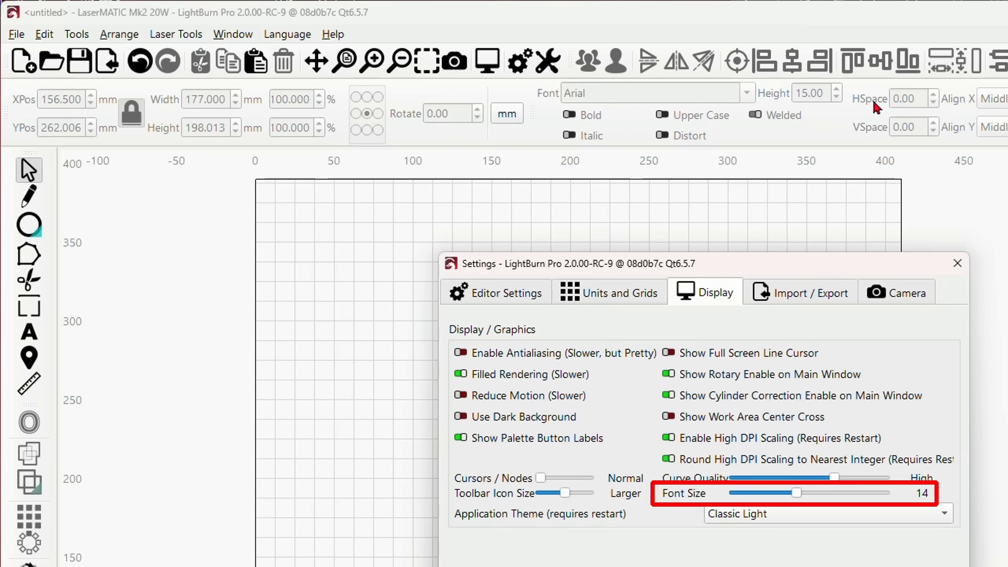
{"action": "mouse_move", "coordinate": [644, 448]}
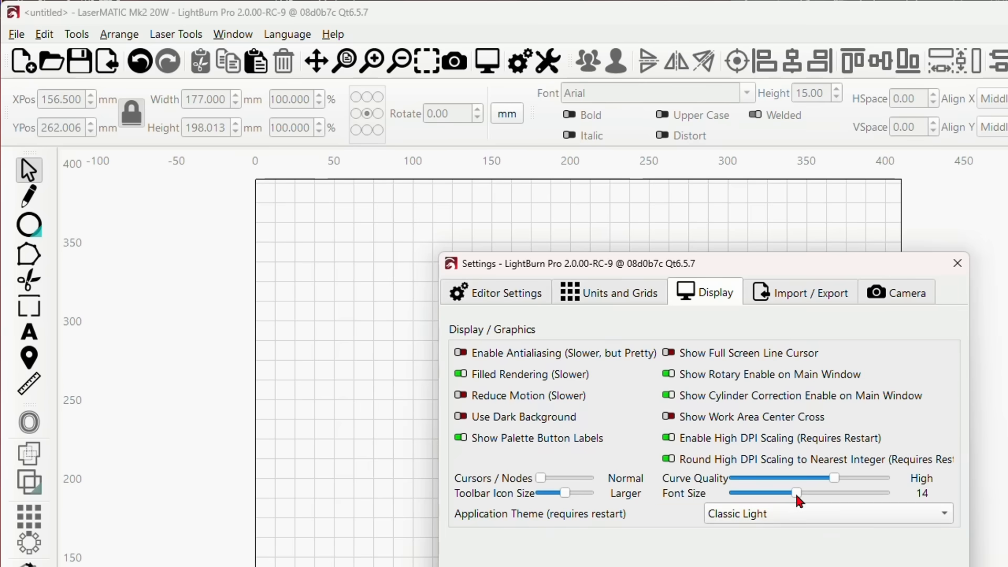
{"action": "left_click_drag", "start_coordinate": [781, 493], "coordinate": [817, 494]}
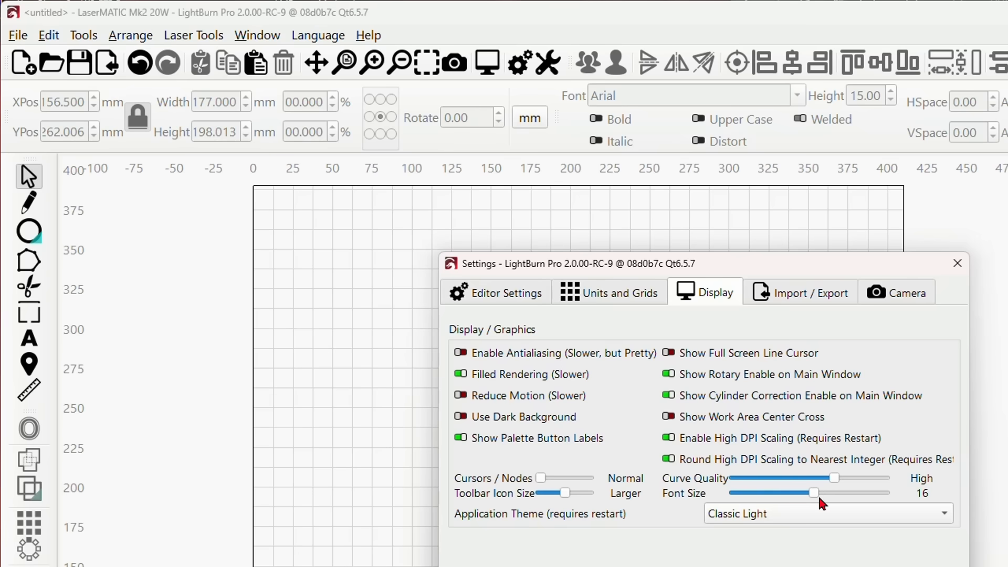
{"action": "left_click_drag", "start_coordinate": [815, 494], "coordinate": [763, 494]}
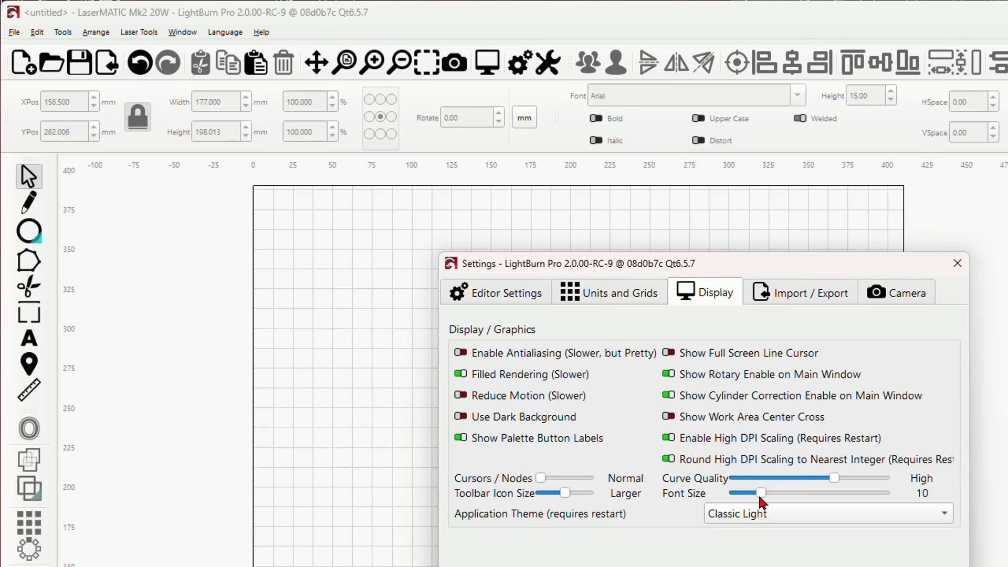
{"action": "left_click_drag", "start_coordinate": [746, 493], "coordinate": [797, 492]}
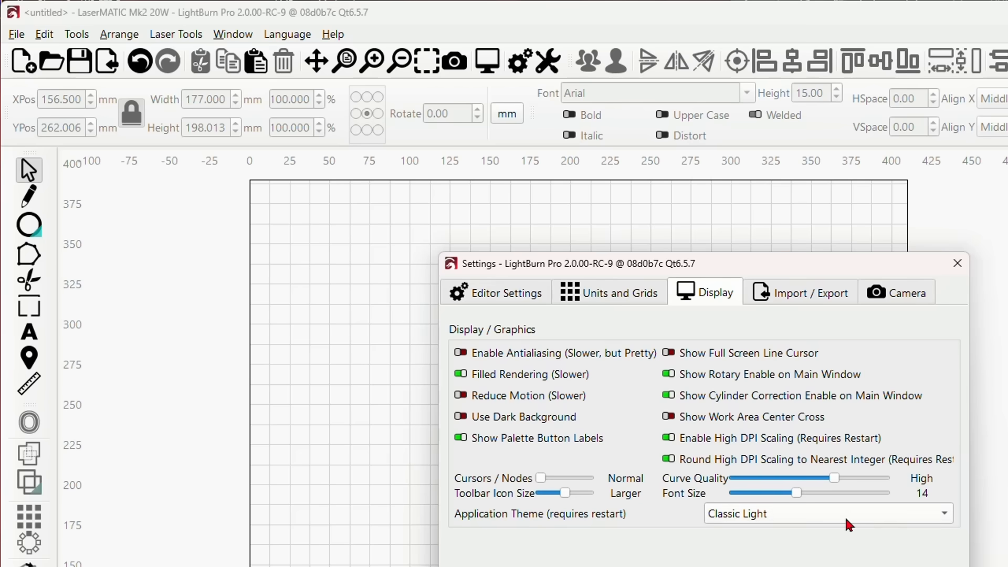
Choose Classic Light from the Application Theme list.
{"action": "left_click", "coordinate": [826, 514]}
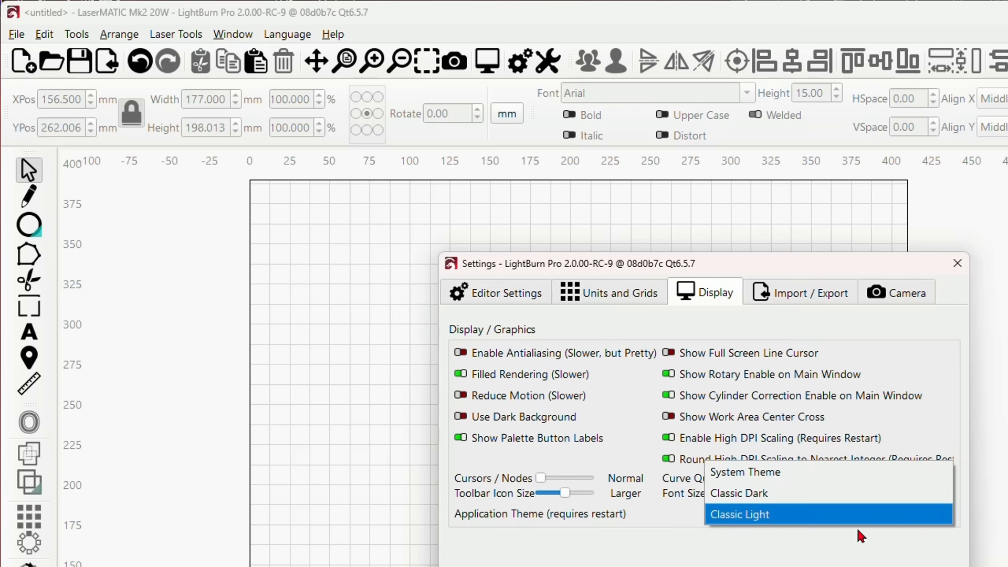
{"action": "mouse_move", "coordinate": [791, 494]}
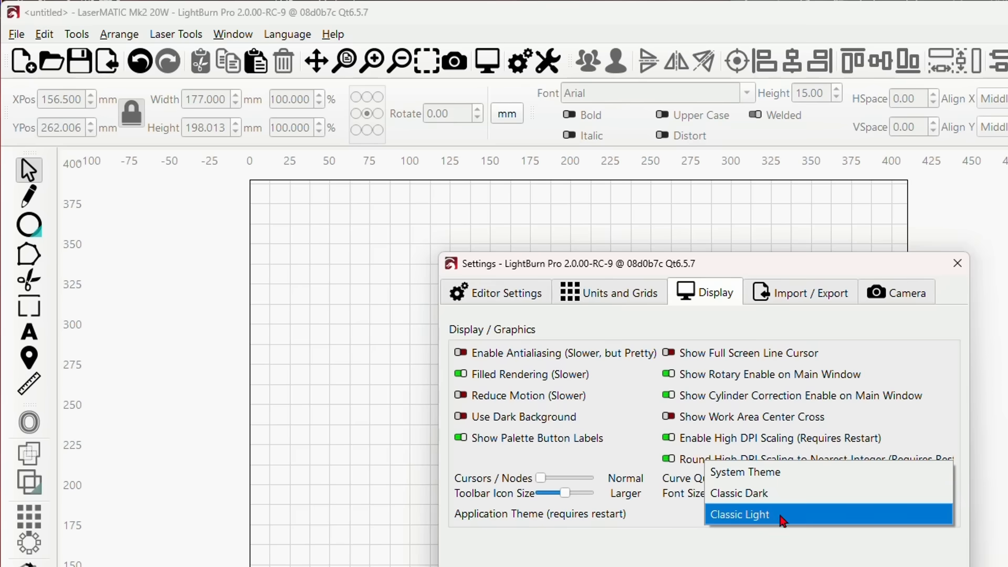
{"action": "mouse_move", "coordinate": [739, 494]}
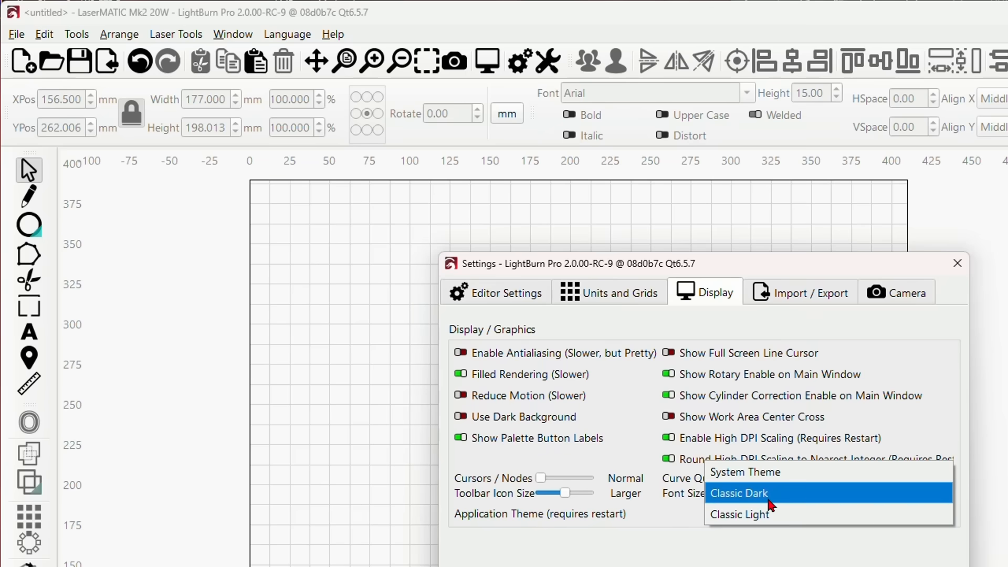
{"action": "mouse_move", "coordinate": [739, 514]}
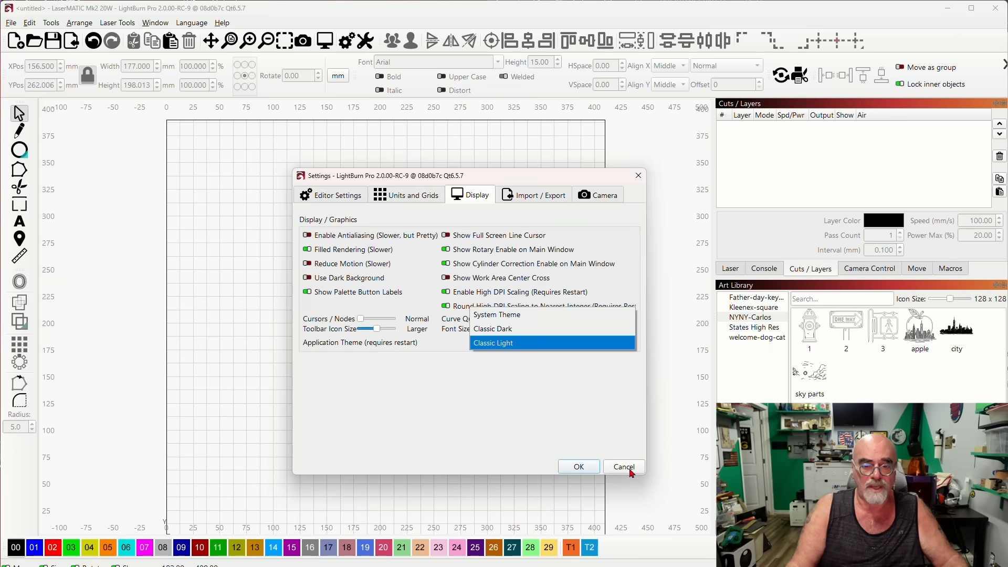
{"action": "left_click", "coordinate": [493, 342]}
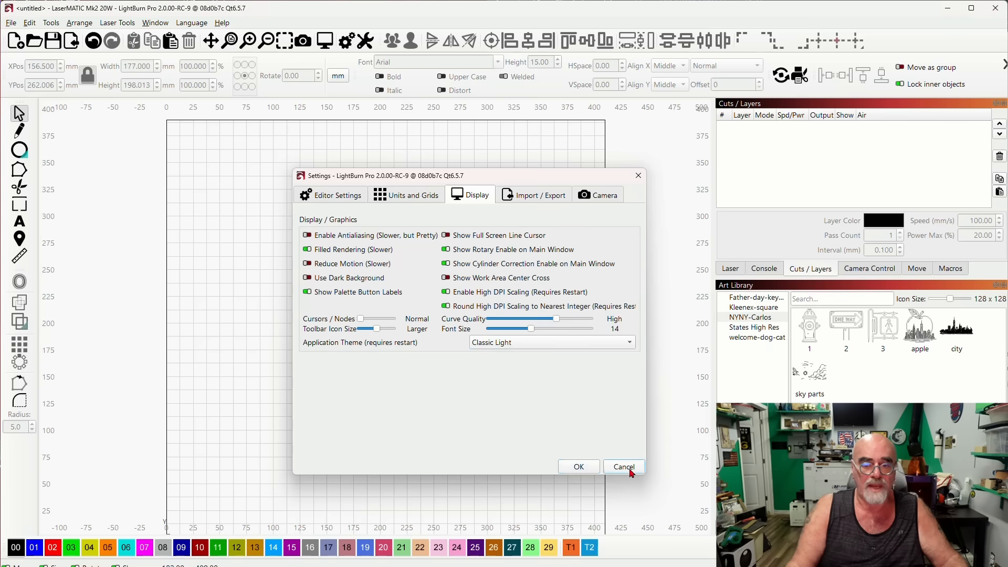
Cancel out of Settings and bring up the Window menu's layout options.
{"action": "left_click", "coordinate": [623, 466]}
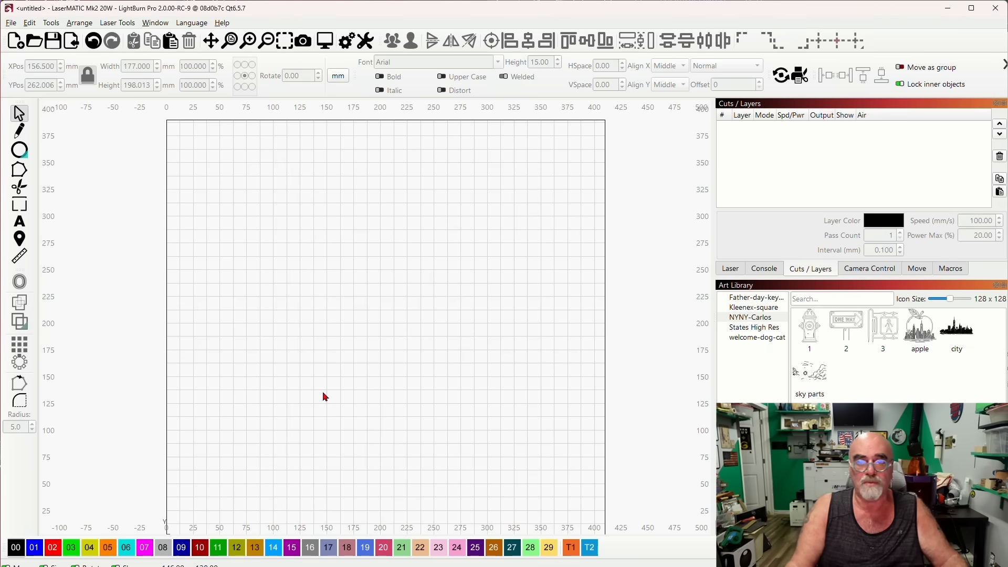
{"action": "mouse_move", "coordinate": [366, 379]}
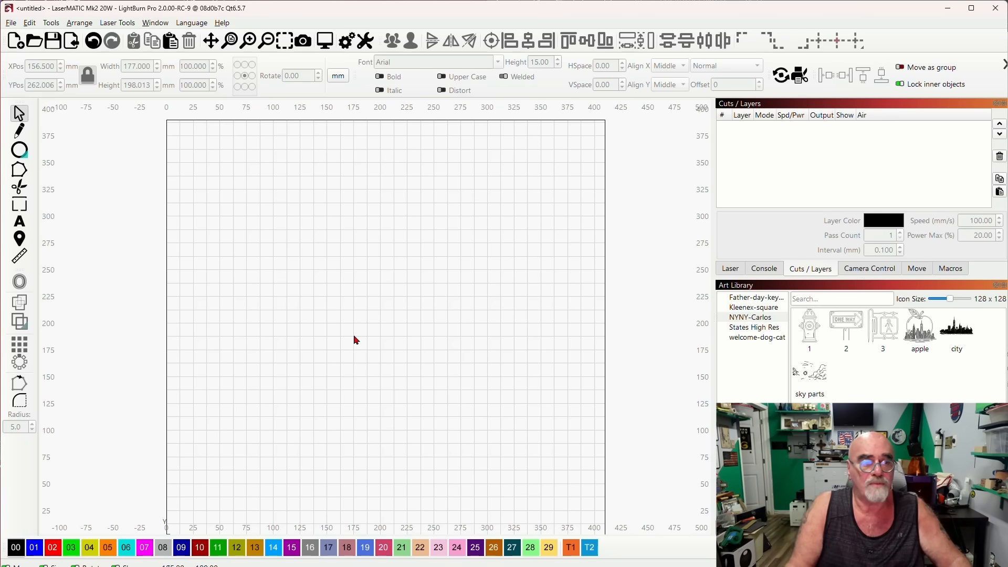
{"action": "mouse_move", "coordinate": [379, 321]}
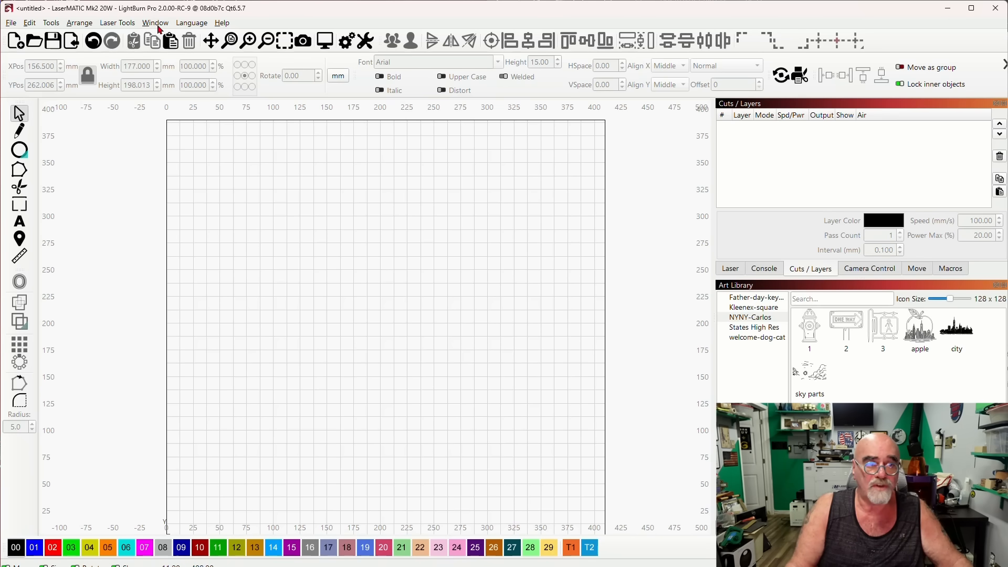
{"action": "left_click", "coordinate": [156, 22]}
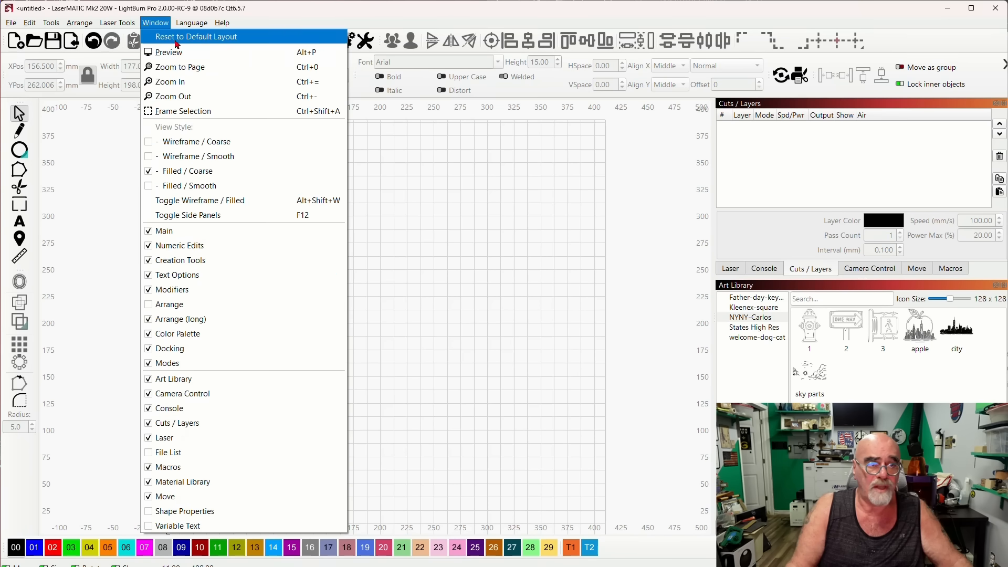
{"action": "mouse_move", "coordinate": [227, 42]}
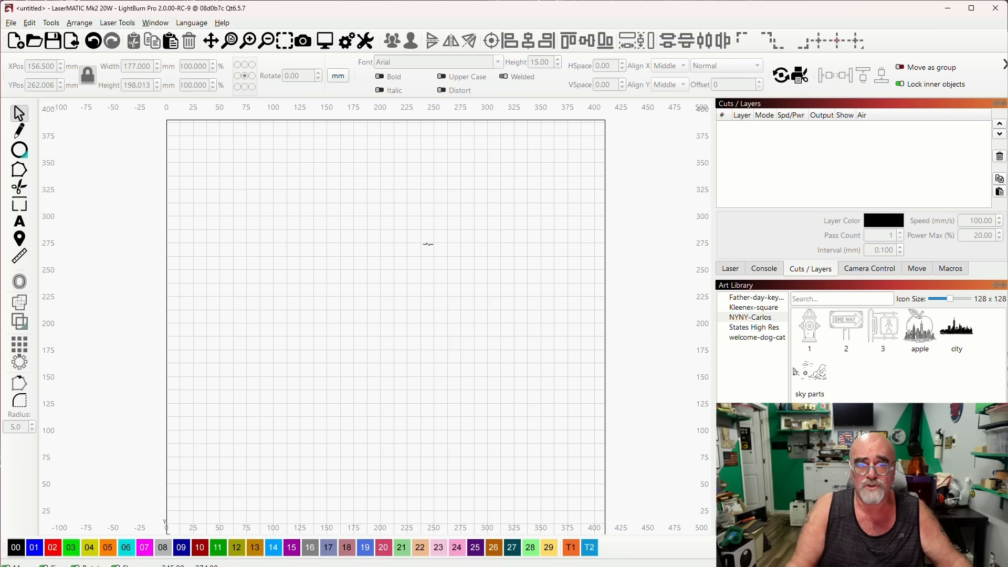
{"action": "mouse_move", "coordinate": [443, 230]}
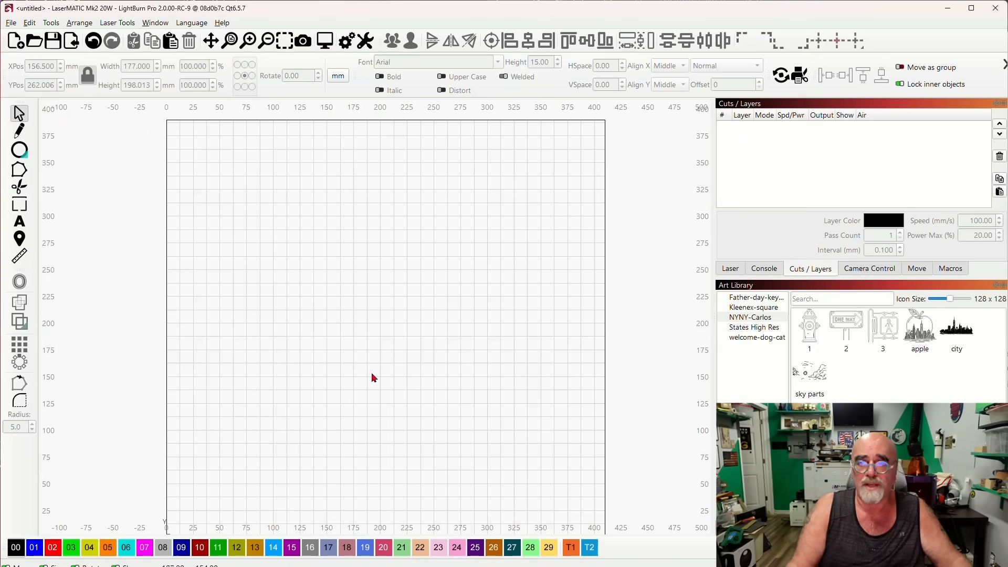
{"action": "mouse_move", "coordinate": [71, 486]}
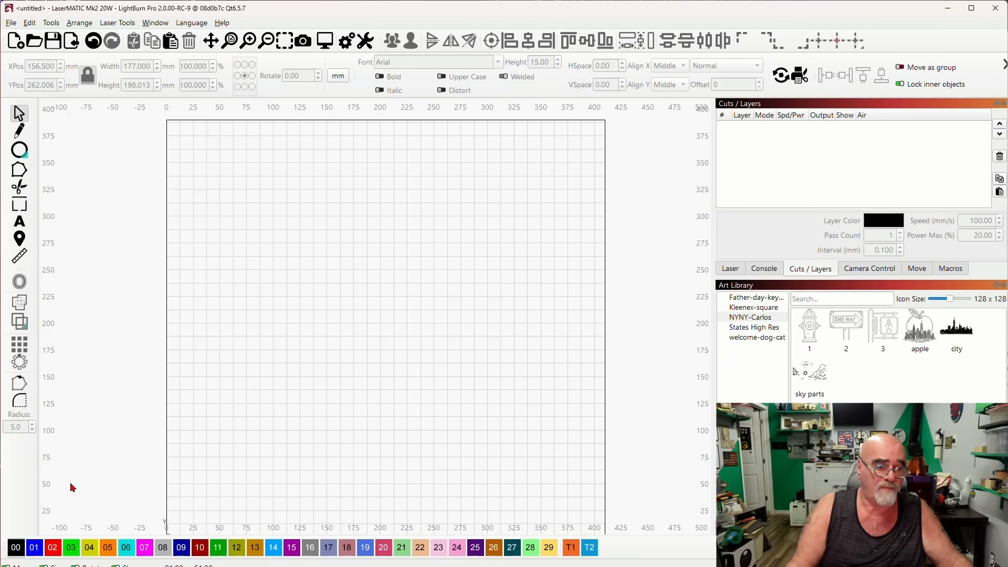
{"action": "mouse_move", "coordinate": [25, 516]}
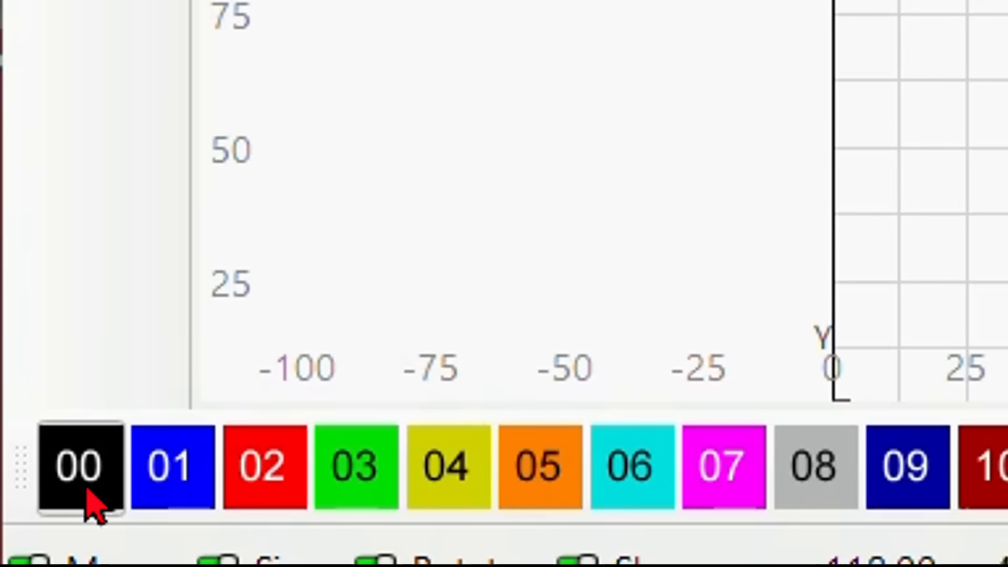
{"action": "mouse_move", "coordinate": [19, 463]}
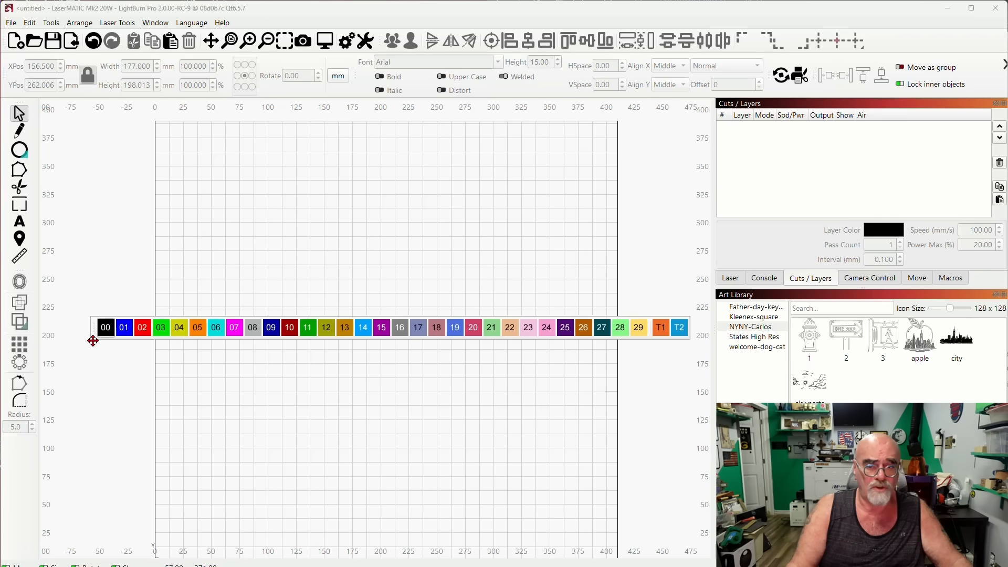
{"action": "left_click_drag", "start_coordinate": [94, 341], "coordinate": [81, 512]}
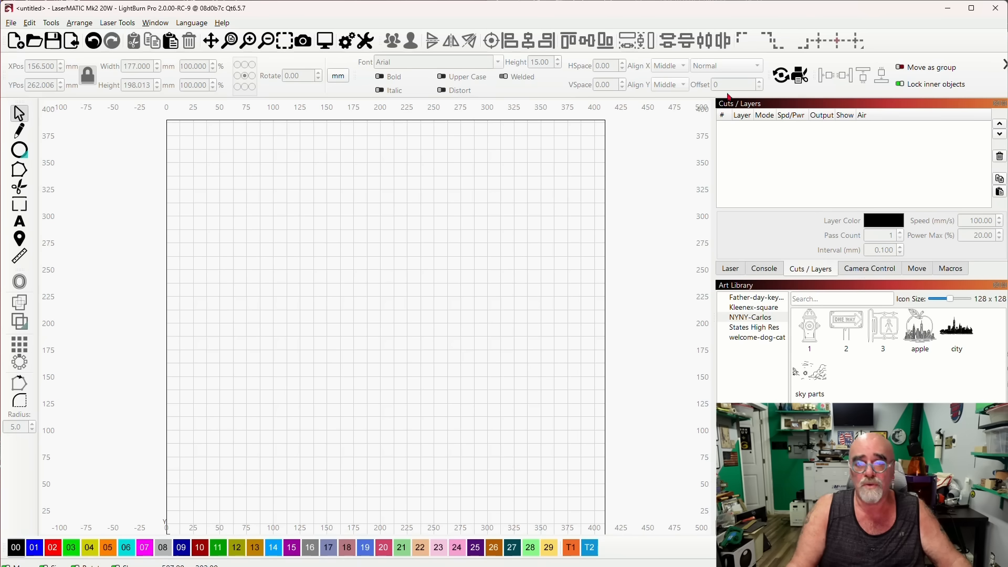
{"action": "mouse_move", "coordinate": [485, 320]}
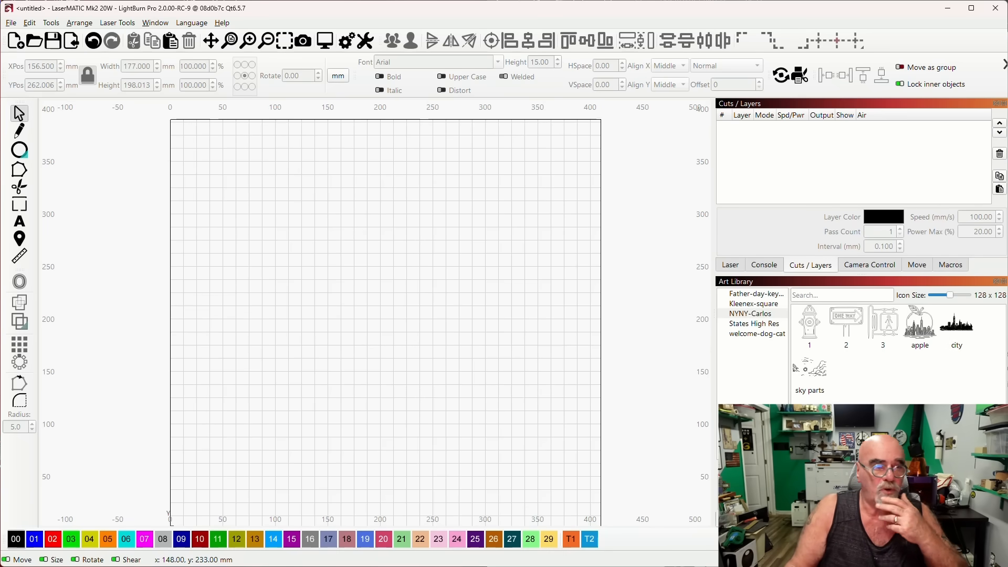
{"action": "mouse_move", "coordinate": [477, 273]}
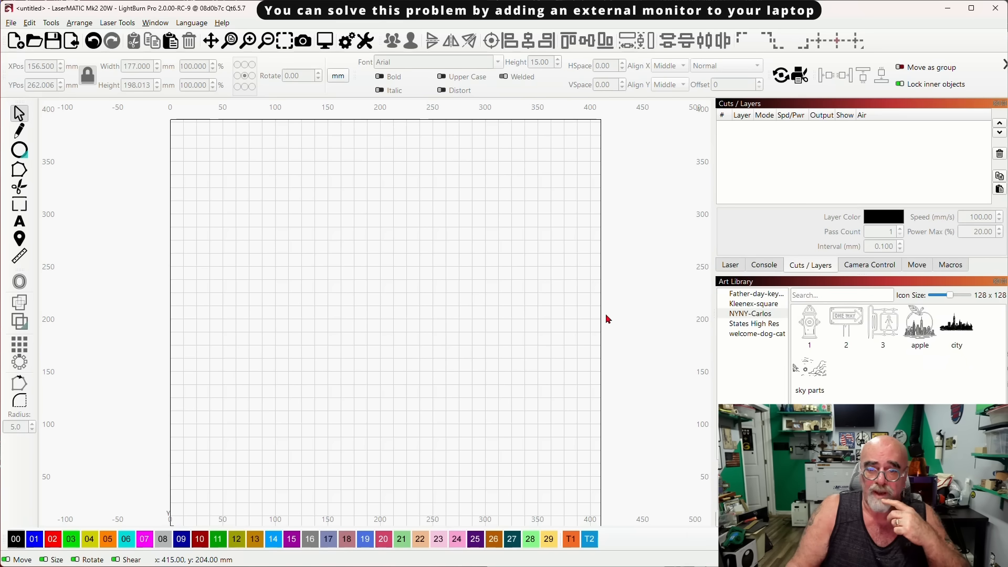
{"action": "mouse_move", "coordinate": [555, 317]}
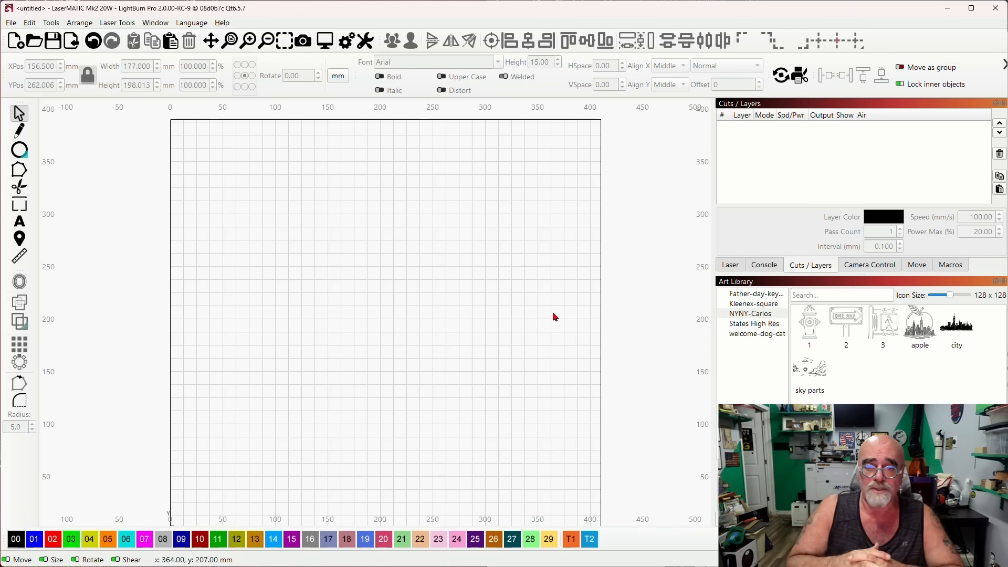
{"action": "mouse_move", "coordinate": [827, 287]}
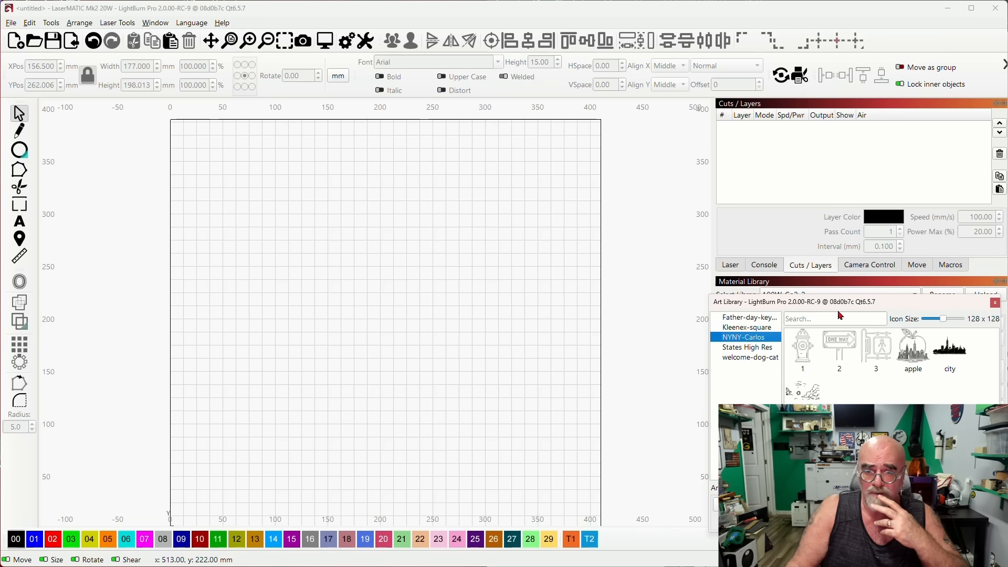
Drag the Art Library panel out of the right dock, exposing the Material Library.
{"action": "left_click", "coordinate": [994, 302]}
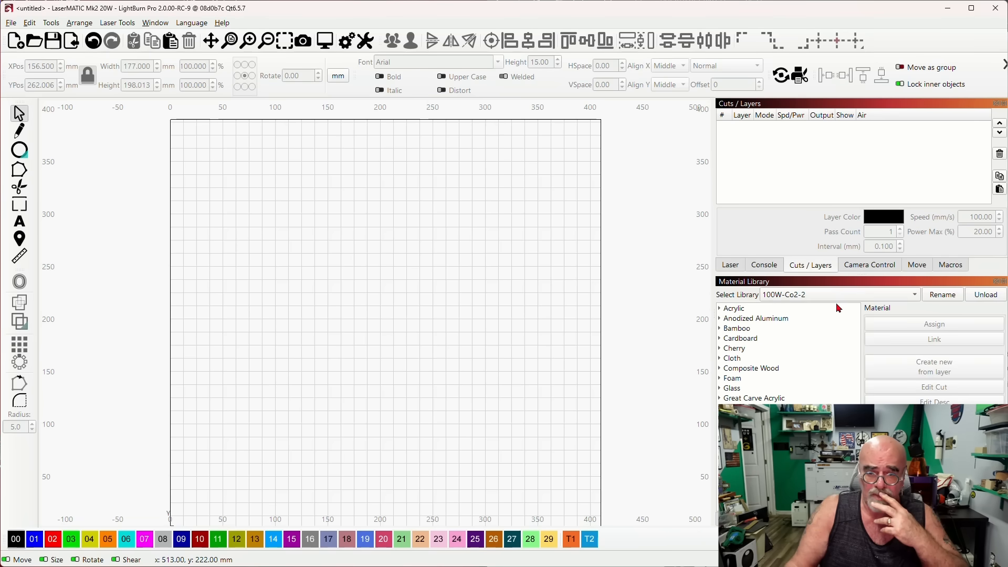